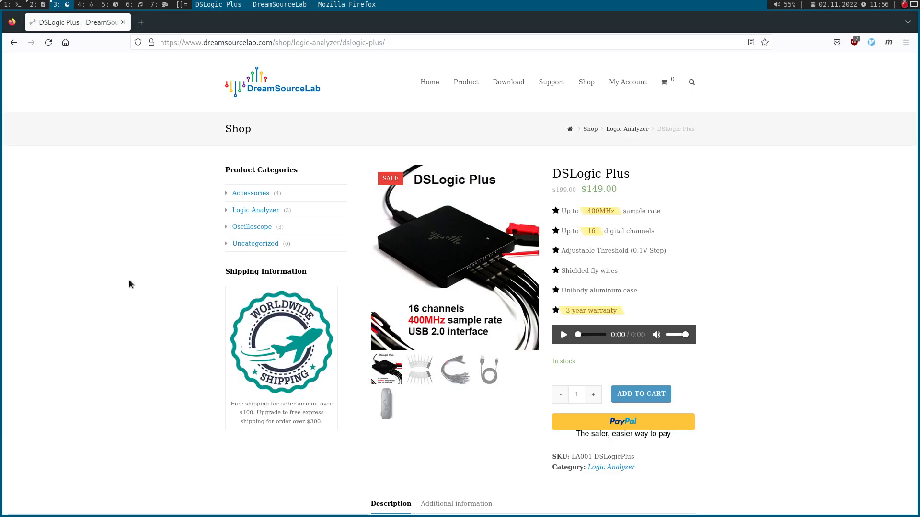
{"action": "mouse_move", "coordinate": [715, 225]}
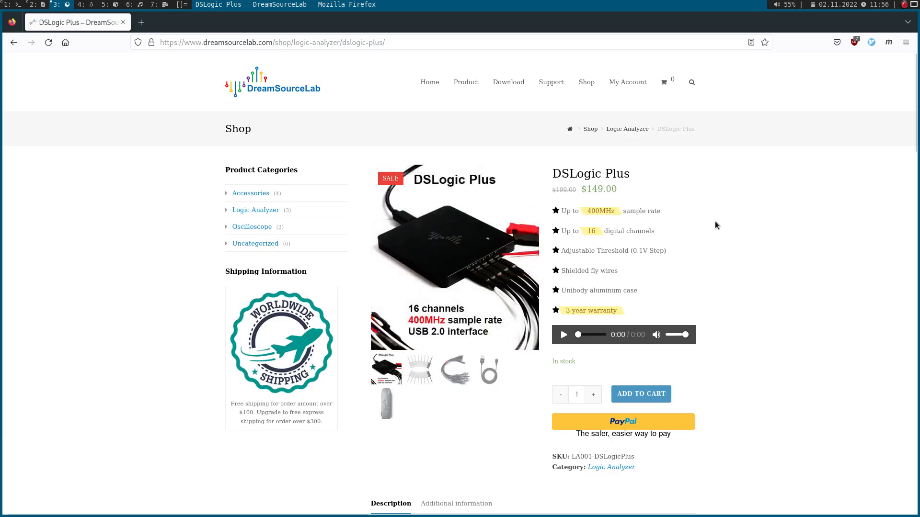
{"action": "mouse_move", "coordinate": [710, 188]}
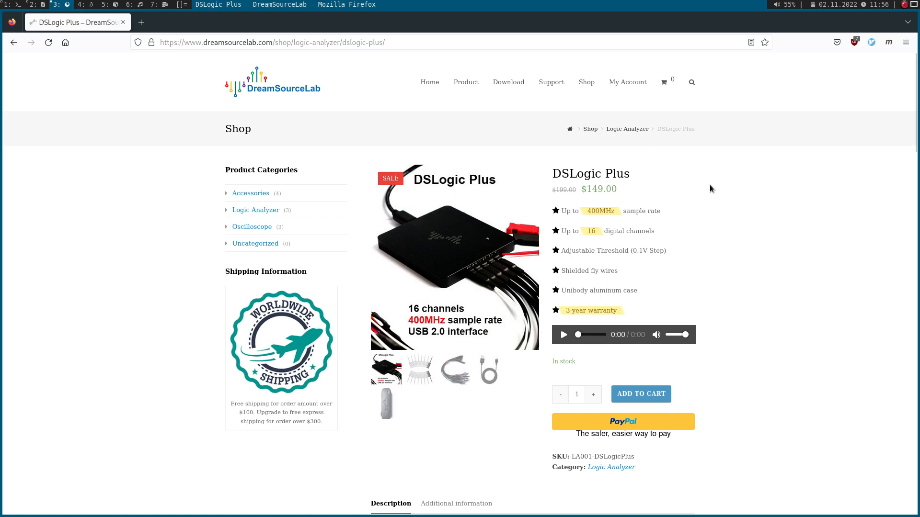
{"action": "mouse_move", "coordinate": [364, 238]}
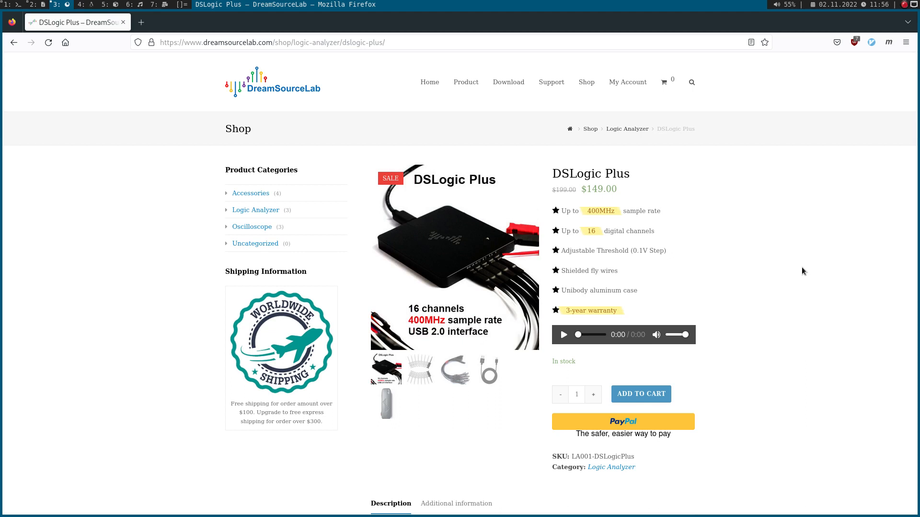
{"action": "mouse_move", "coordinate": [386, 77]}
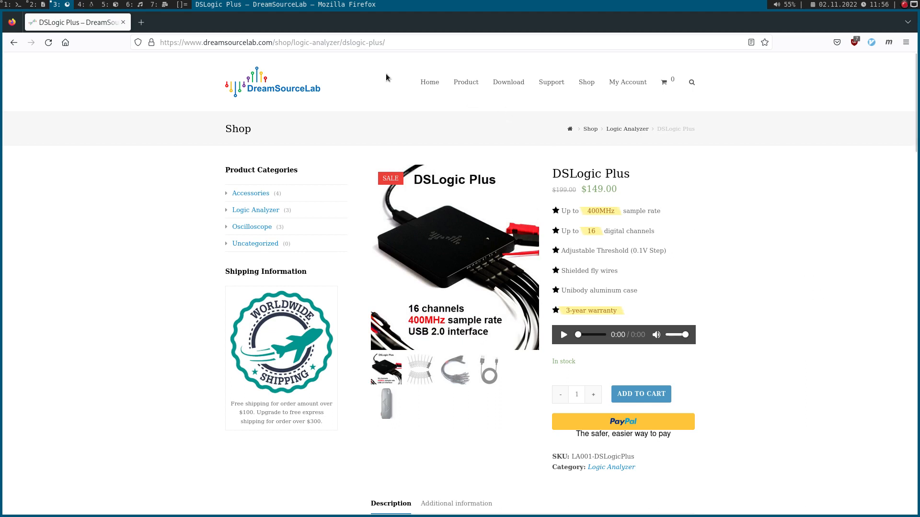
{"action": "mouse_move", "coordinate": [334, 118]}
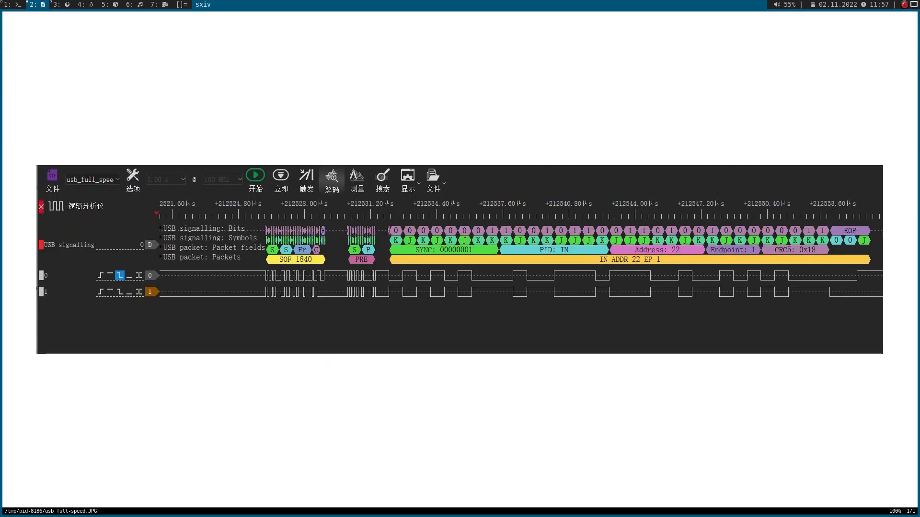
{"action": "mouse_move", "coordinate": [493, 275]}
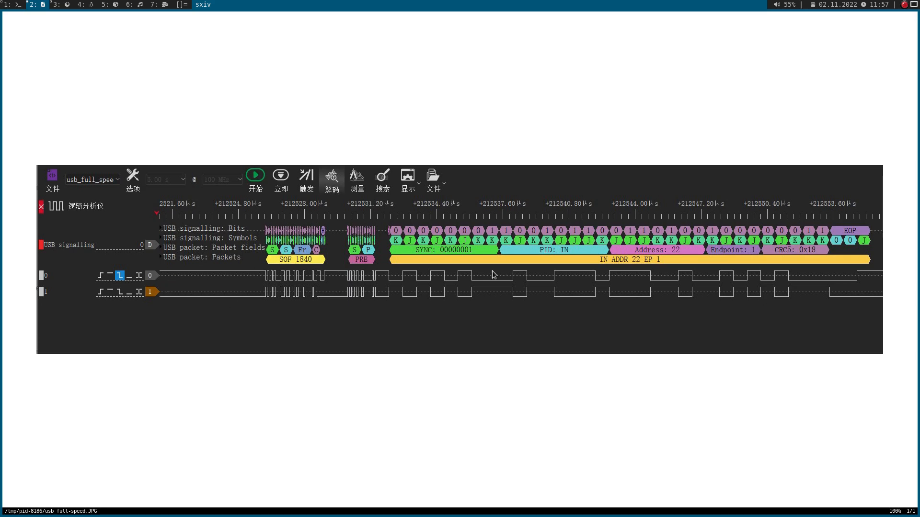
{"action": "mouse_move", "coordinate": [615, 296]}
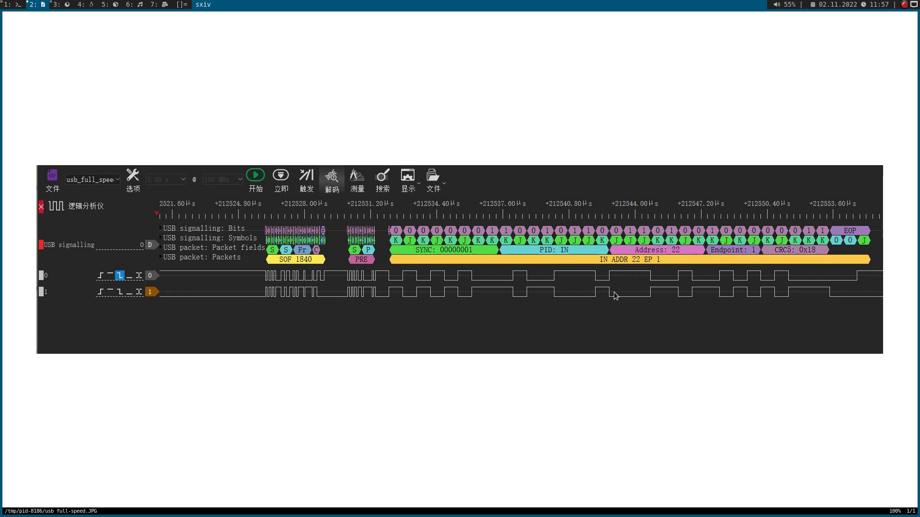
{"action": "mouse_move", "coordinate": [716, 210]}
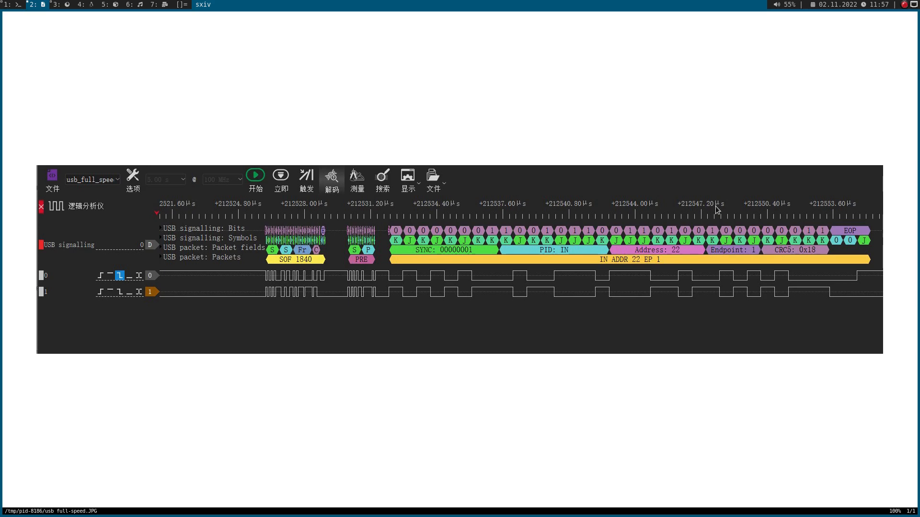
{"action": "mouse_move", "coordinate": [717, 209]}
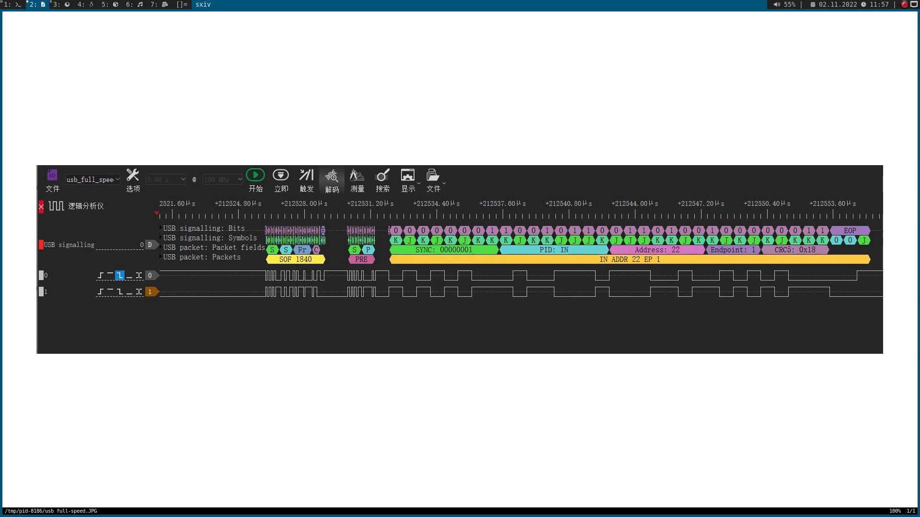
{"action": "mouse_move", "coordinate": [523, 247]}
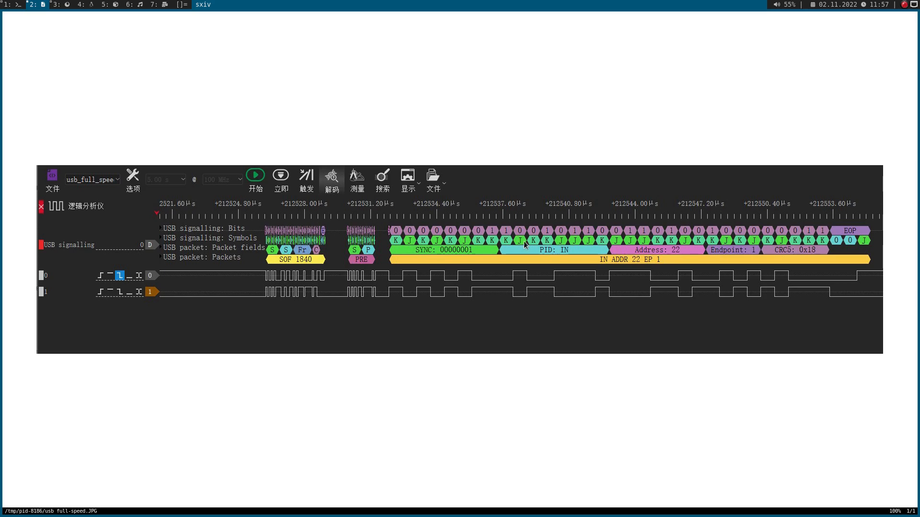
{"action": "mouse_move", "coordinate": [624, 264]}
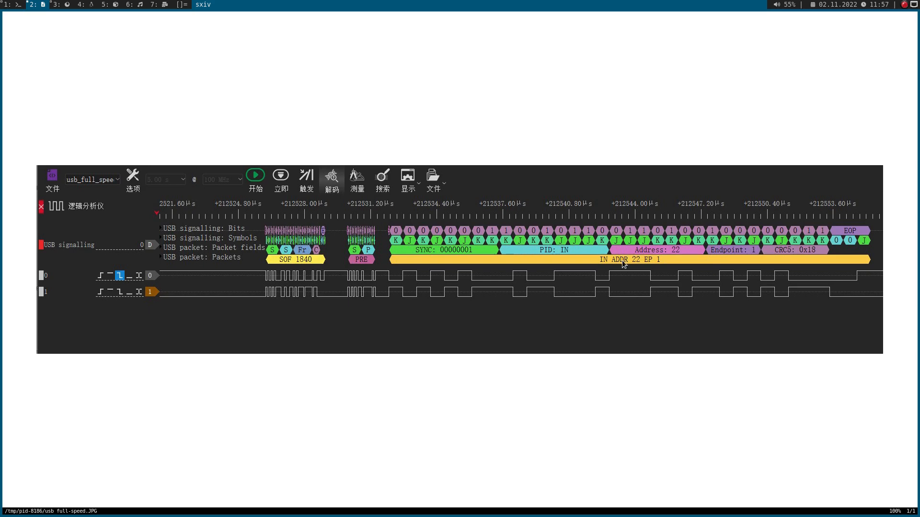
{"action": "mouse_move", "coordinate": [640, 264]}
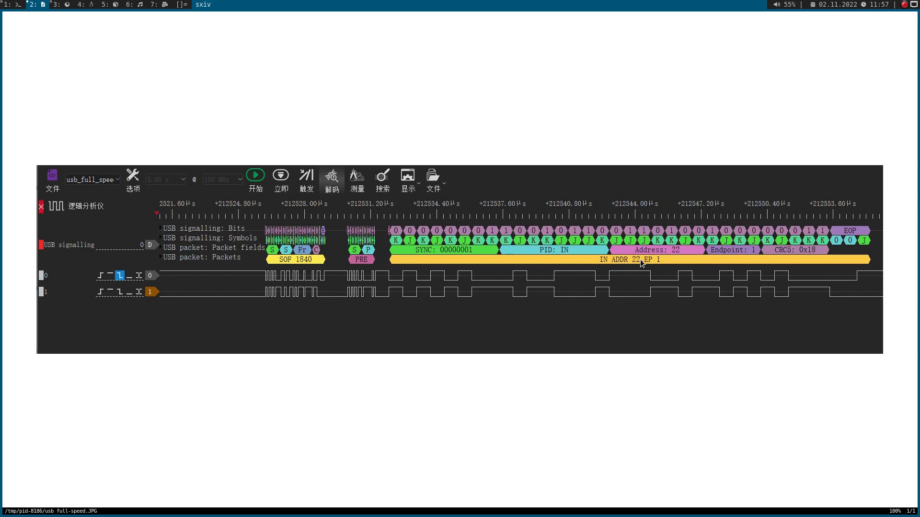
{"action": "mouse_move", "coordinate": [696, 251]}
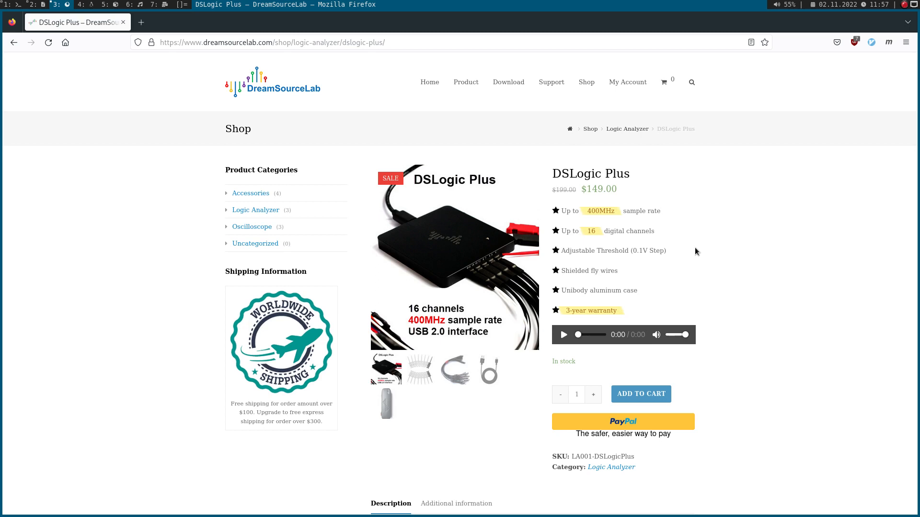
{"action": "mouse_move", "coordinate": [581, 232]}
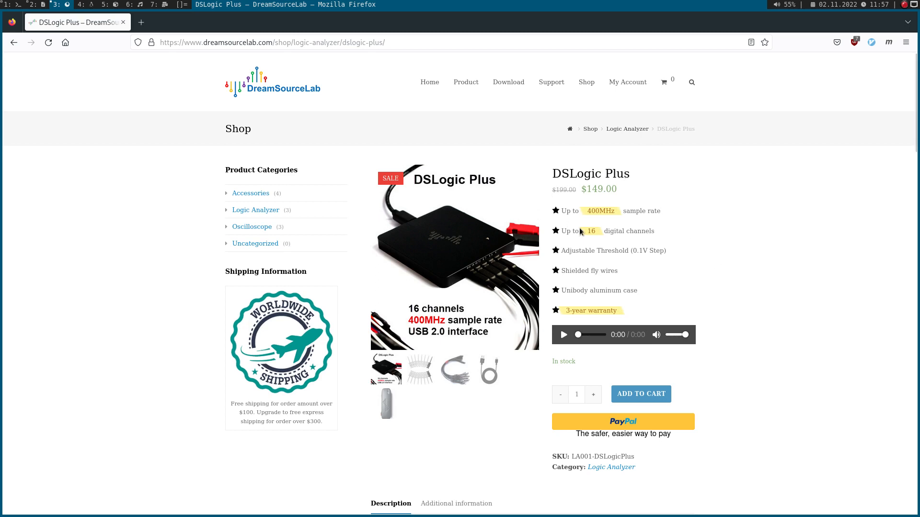
{"action": "mouse_move", "coordinate": [661, 175]}
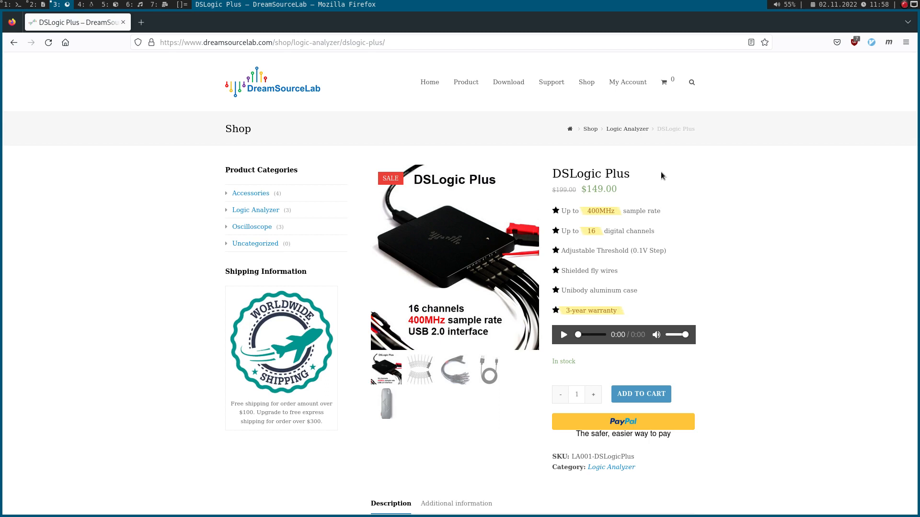
{"action": "mouse_move", "coordinate": [653, 180]}
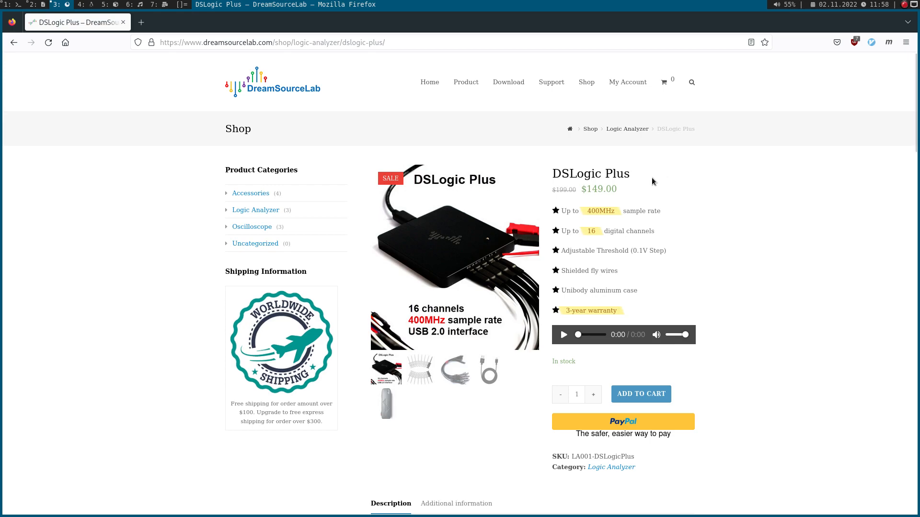